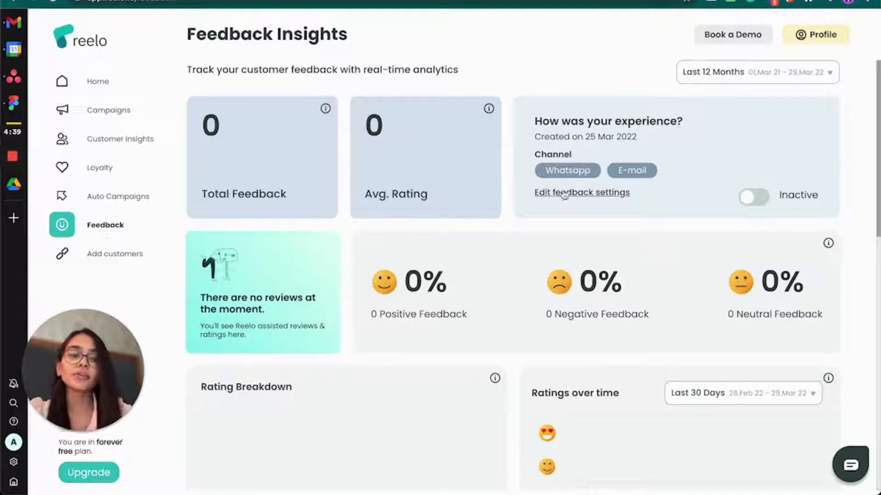
{"action": "mouse_move", "coordinate": [567, 201]}
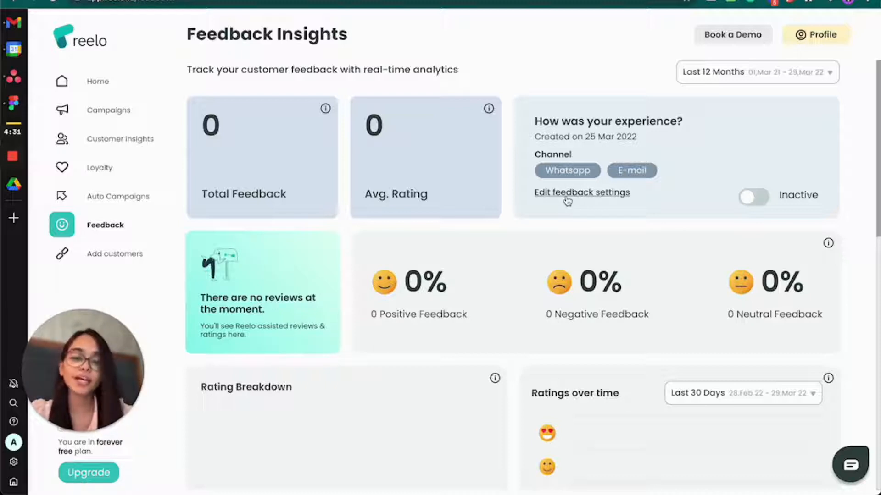
Open 'Edit feedback settings' and browse the Edit Theme panel down to the rating and follow-up options
{"action": "left_click", "coordinate": [582, 192]}
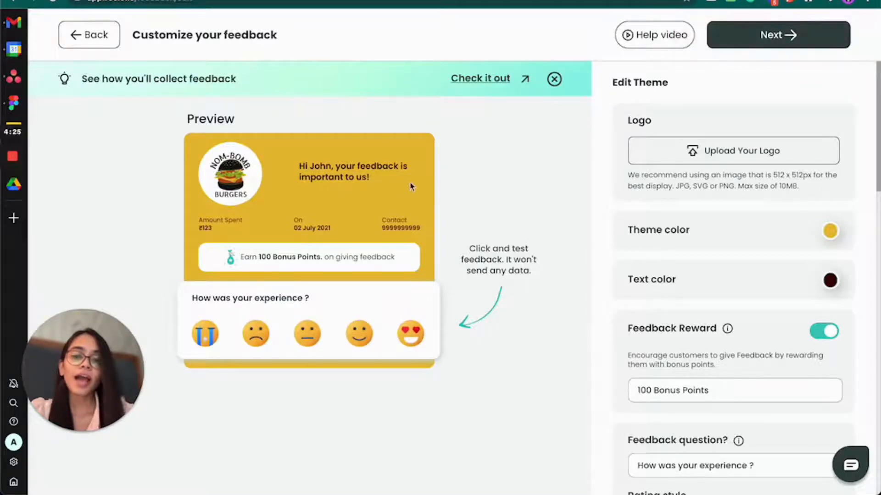
{"action": "mouse_move", "coordinate": [317, 252]}
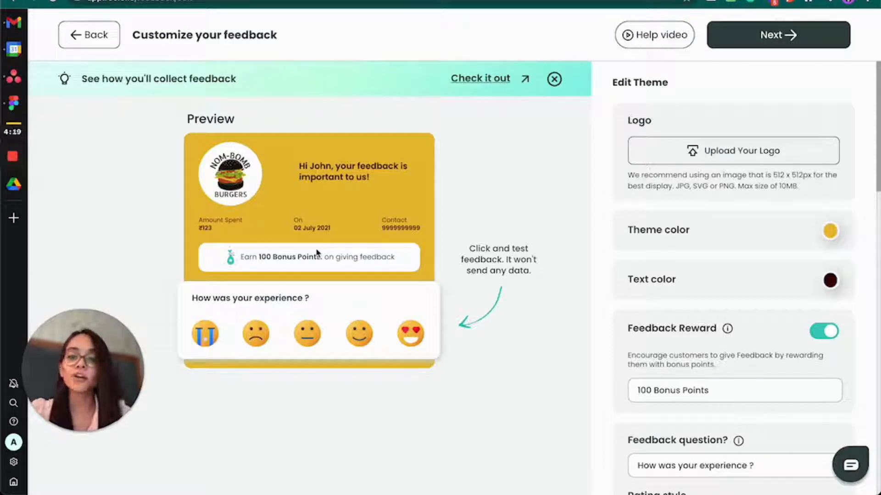
{"action": "mouse_move", "coordinate": [478, 217]}
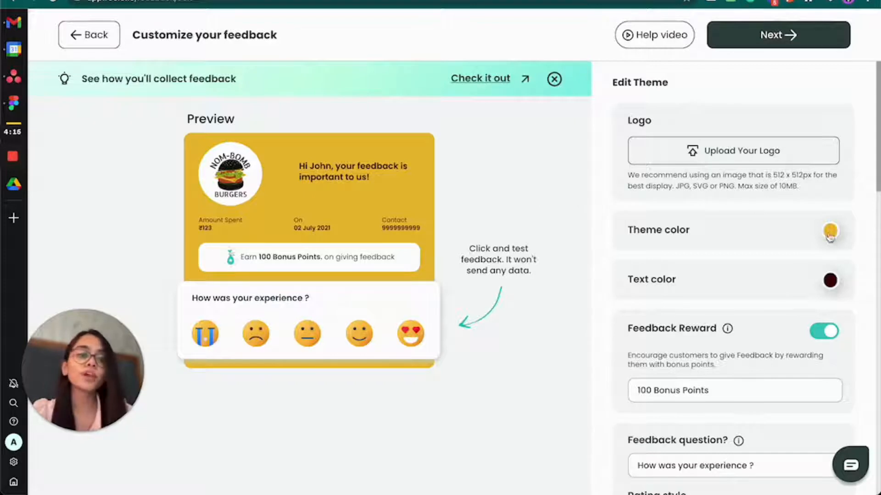
{"action": "left_click", "coordinate": [831, 234]}
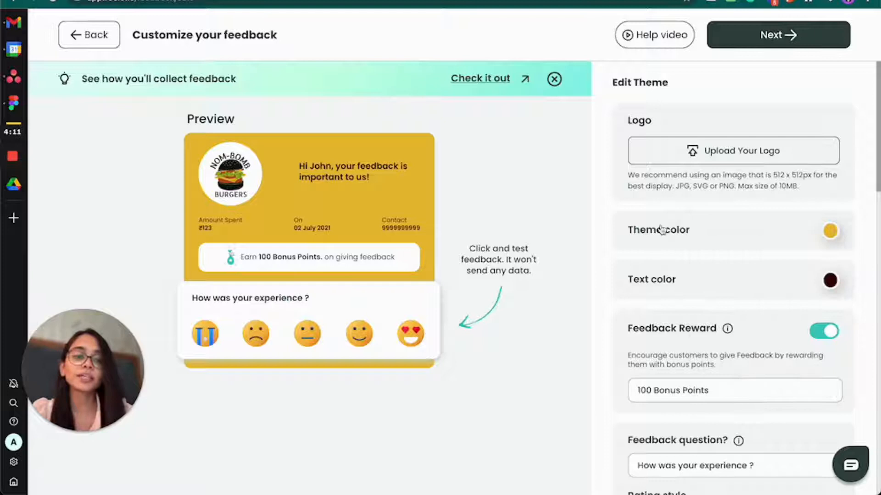
{"action": "scroll", "scroll_direction": "down", "scroll_amount": 3}
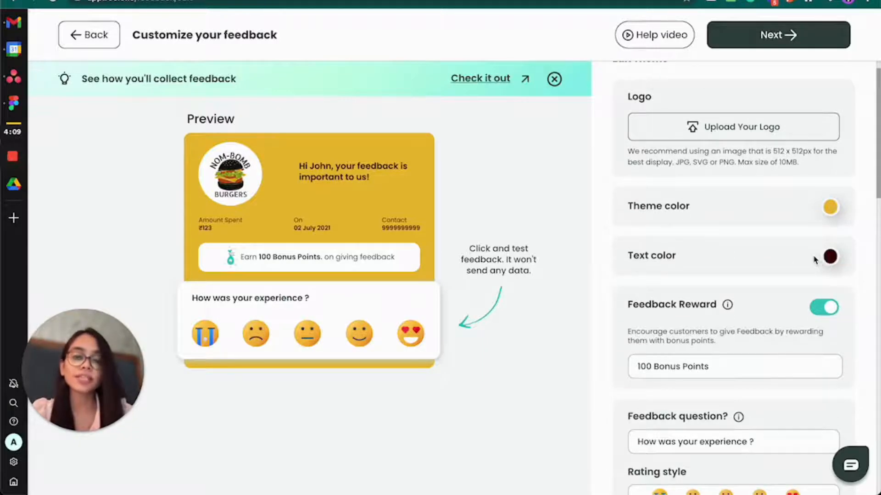
{"action": "scroll", "scroll_direction": "down", "scroll_amount": 3}
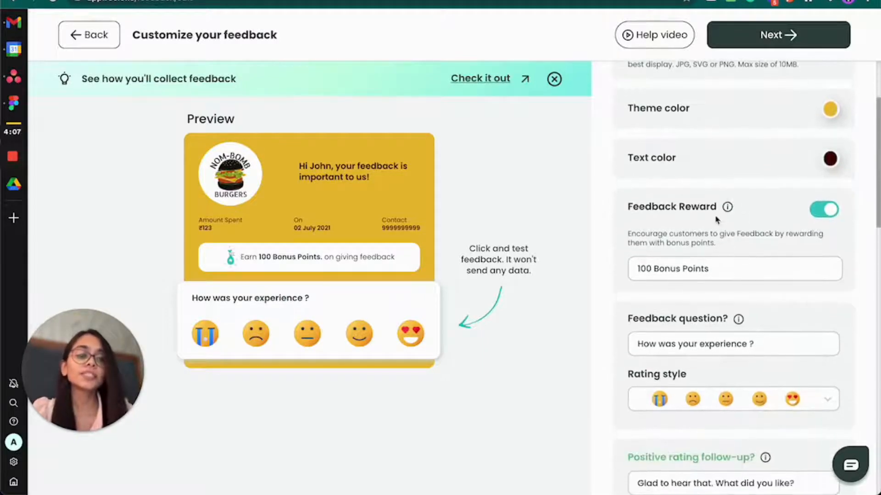
{"action": "scroll", "scroll_direction": "down", "scroll_amount": 3}
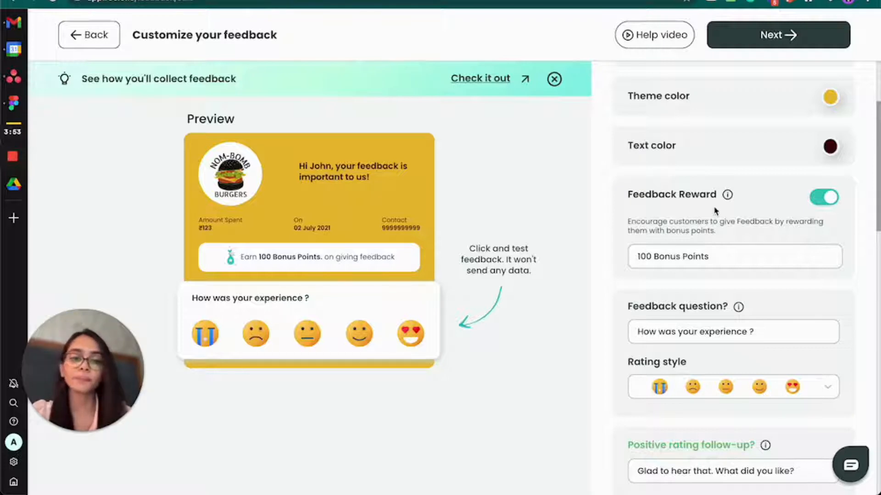
{"action": "scroll", "scroll_direction": "down", "scroll_amount": 3}
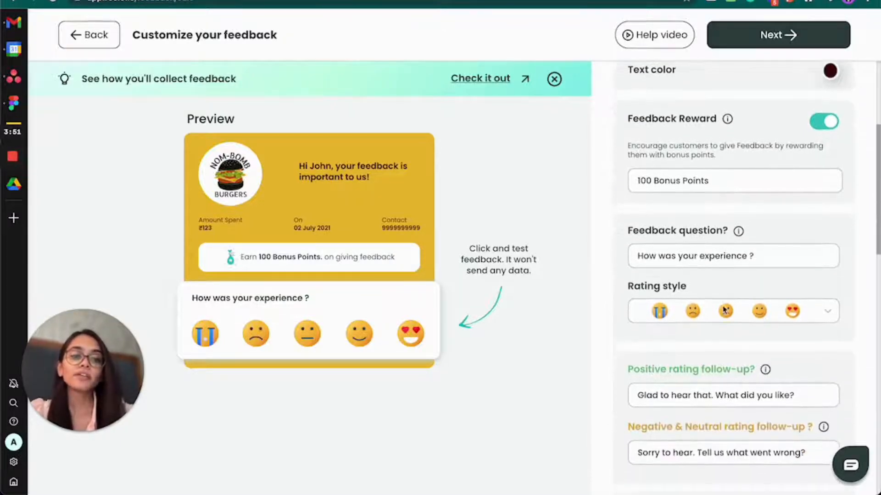
{"action": "scroll", "scroll_direction": "down", "scroll_amount": 3}
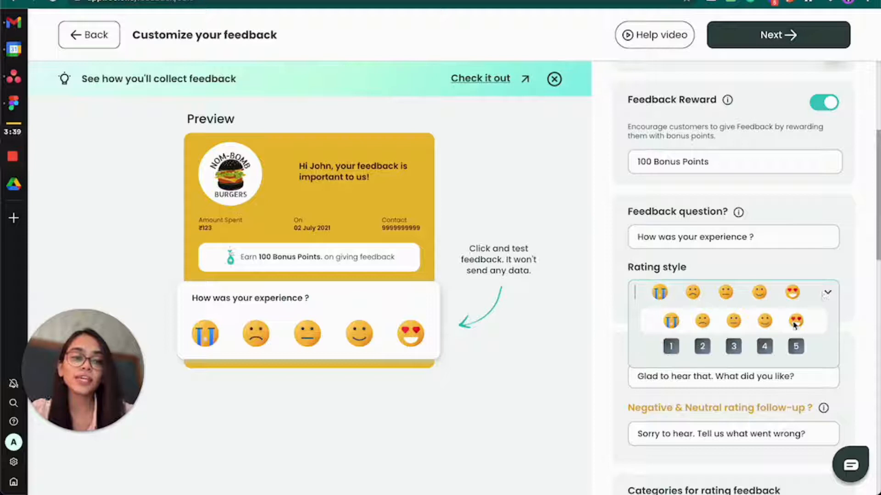
{"action": "mouse_move", "coordinate": [781, 269]}
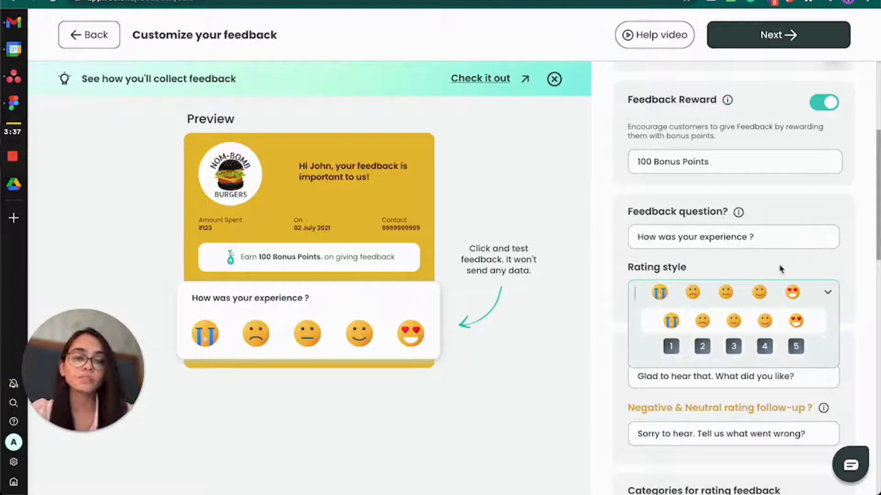
{"action": "scroll", "scroll_direction": "down", "scroll_amount": 3}
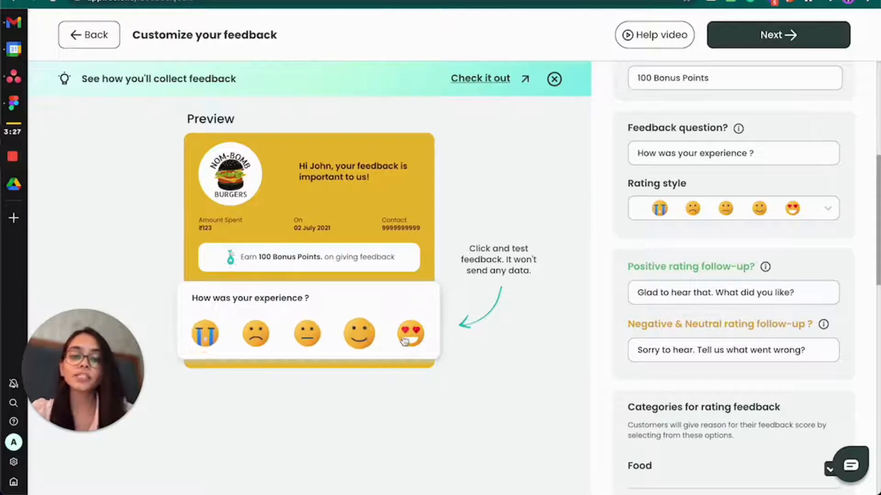
Try the top rating in the preview, then uncheck Cleanliness in the rating feedback categories
{"action": "left_click", "coordinate": [409, 334]}
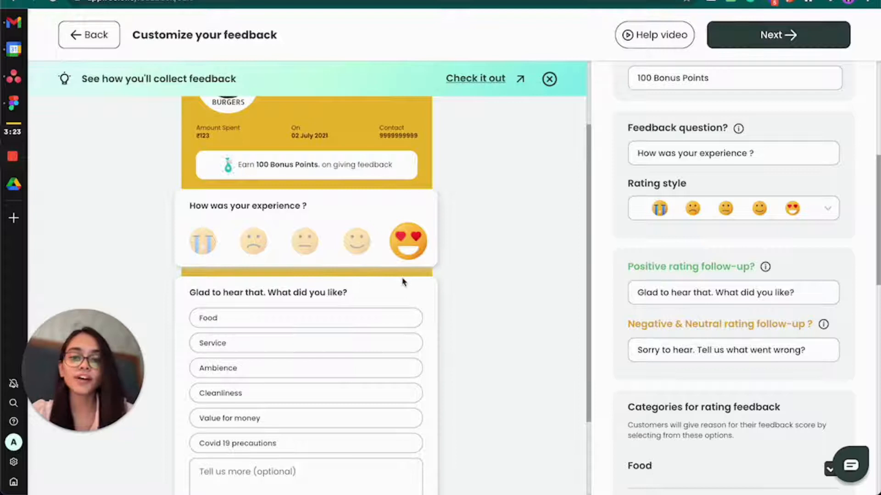
{"action": "scroll", "scroll_direction": "down", "scroll_amount": 3}
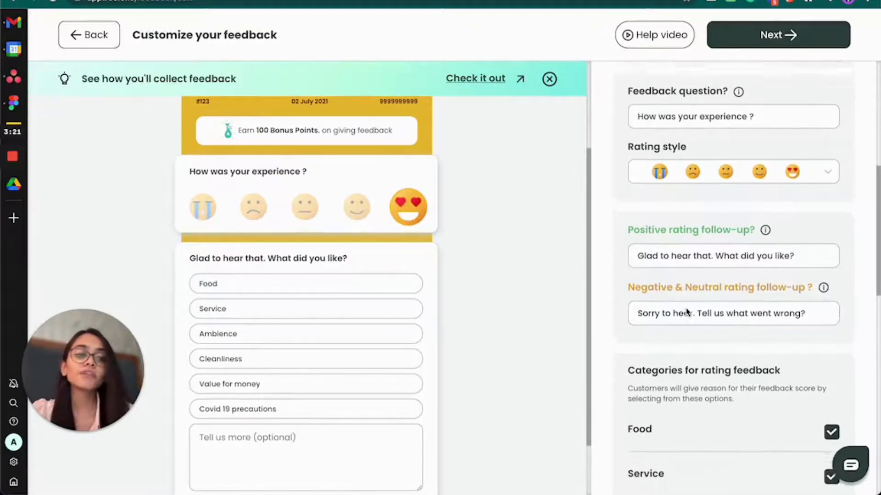
{"action": "scroll", "scroll_direction": "down", "scroll_amount": 3}
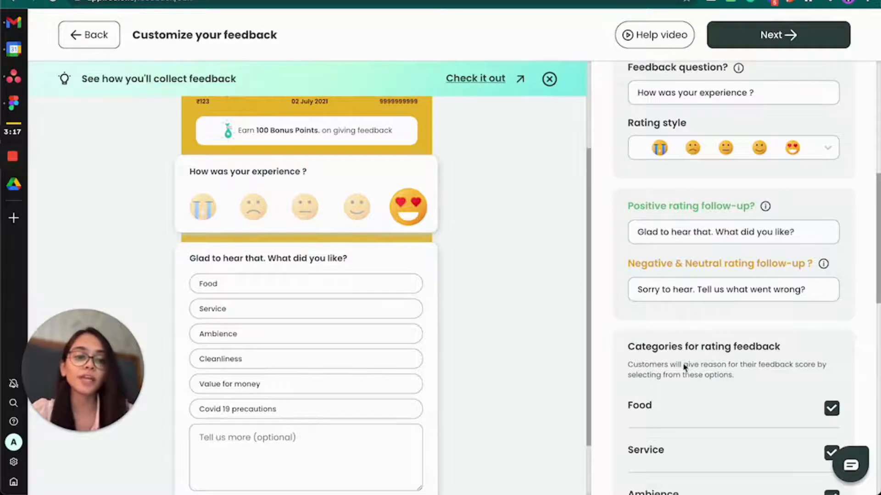
{"action": "scroll", "scroll_direction": "down", "scroll_amount": 3}
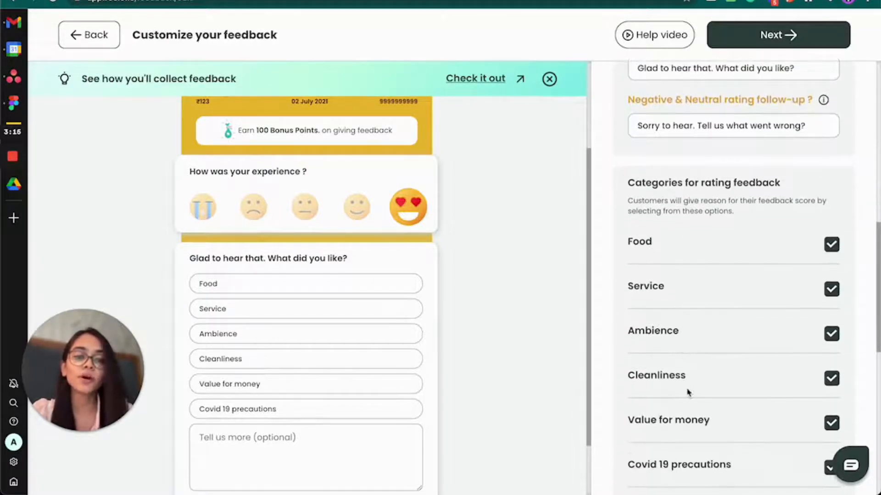
{"action": "scroll", "scroll_direction": "down", "scroll_amount": 3}
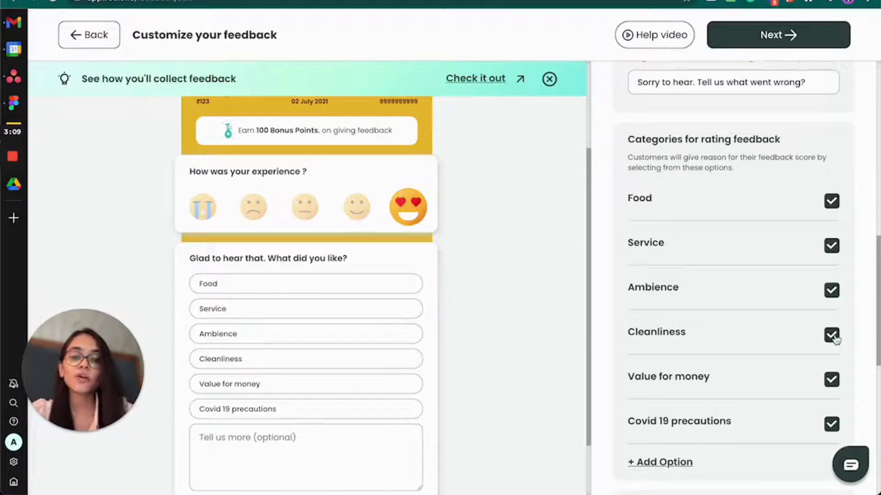
{"action": "left_click", "coordinate": [829, 336]}
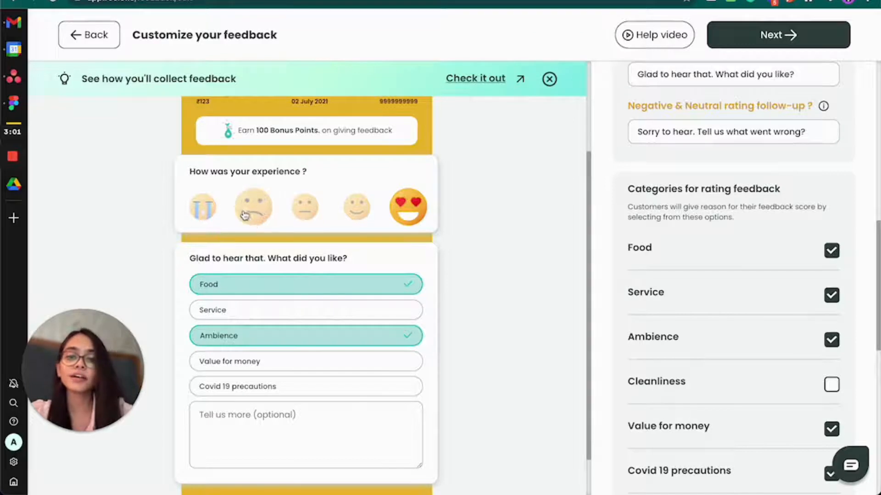
Try a negative rating, then the heart-eyes rating with 'Good Staff' typed in the Tell us more box
{"action": "left_click", "coordinate": [253, 207]}
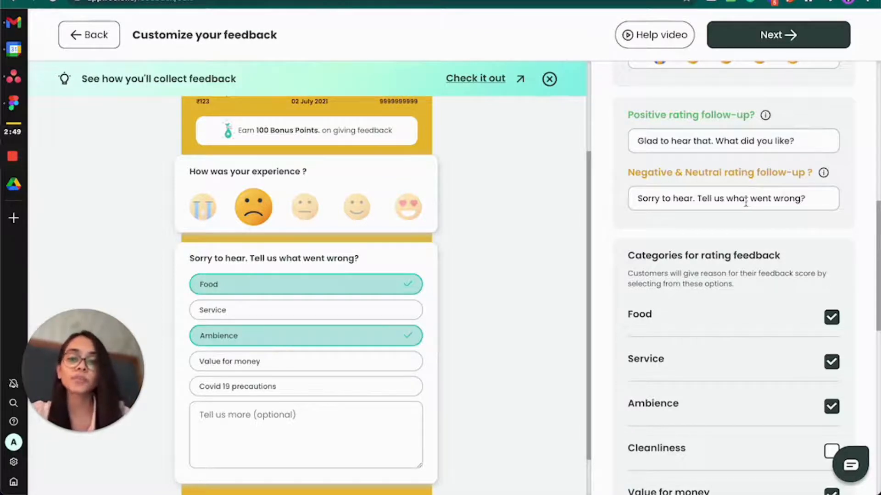
{"action": "scroll", "scroll_direction": "down", "scroll_amount": 3}
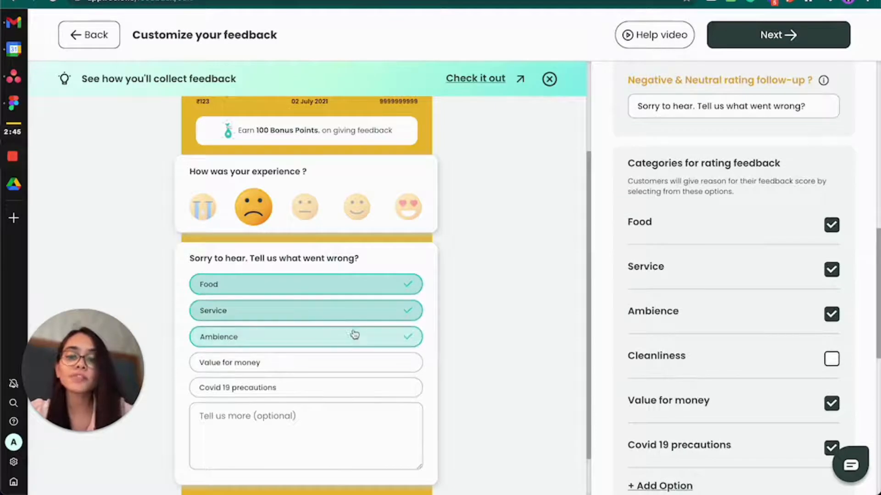
{"action": "mouse_move", "coordinate": [376, 291]}
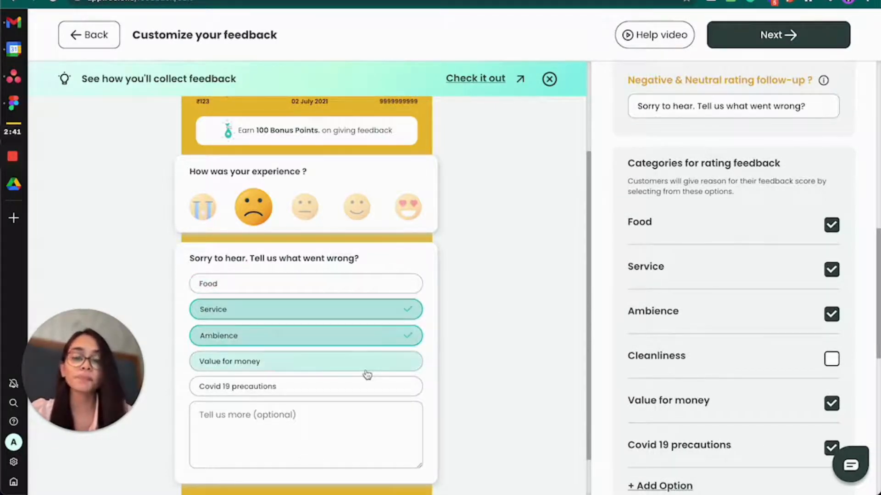
{"action": "scroll", "scroll_direction": "down", "scroll_amount": 3}
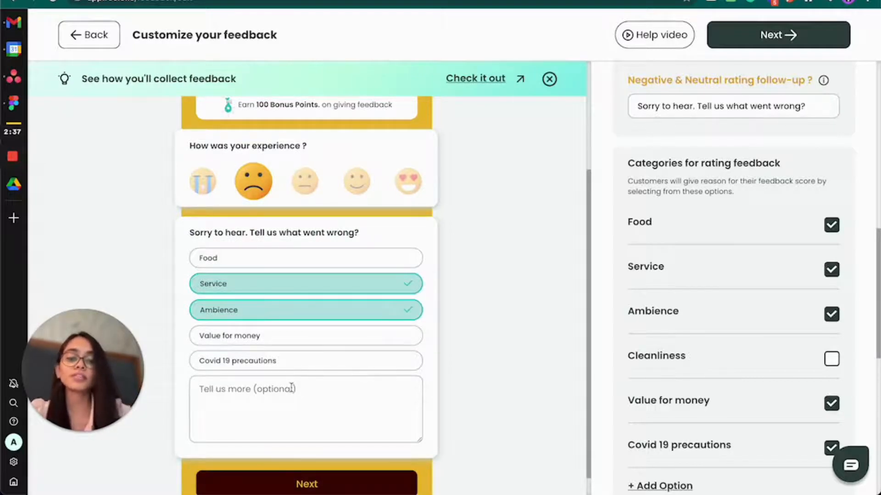
{"action": "left_click", "coordinate": [408, 180]}
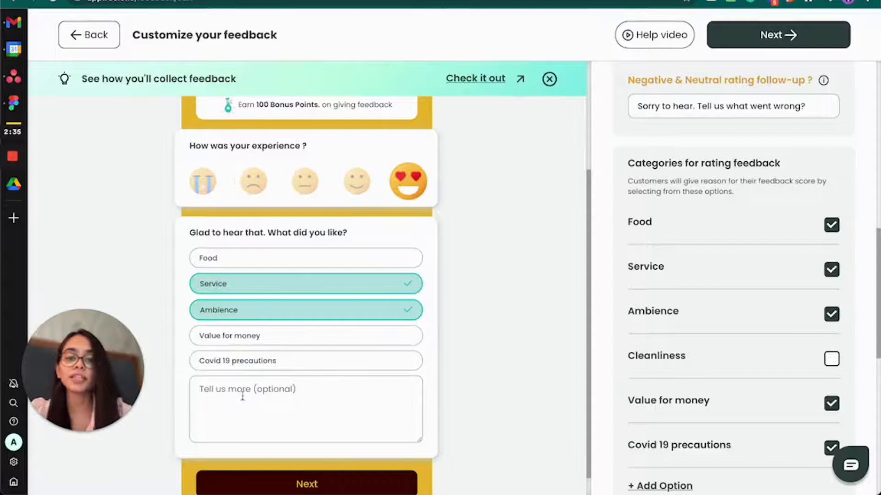
{"action": "type", "text": "Good Staf"}
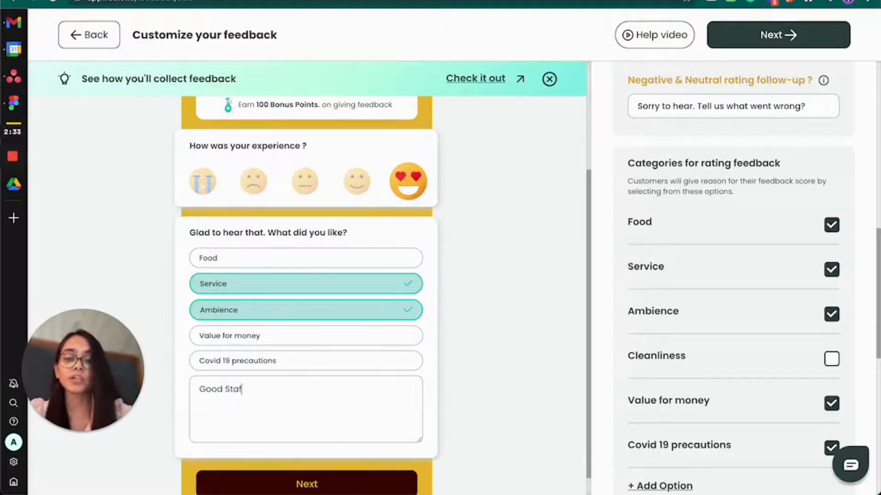
{"action": "type", "text": "f"}
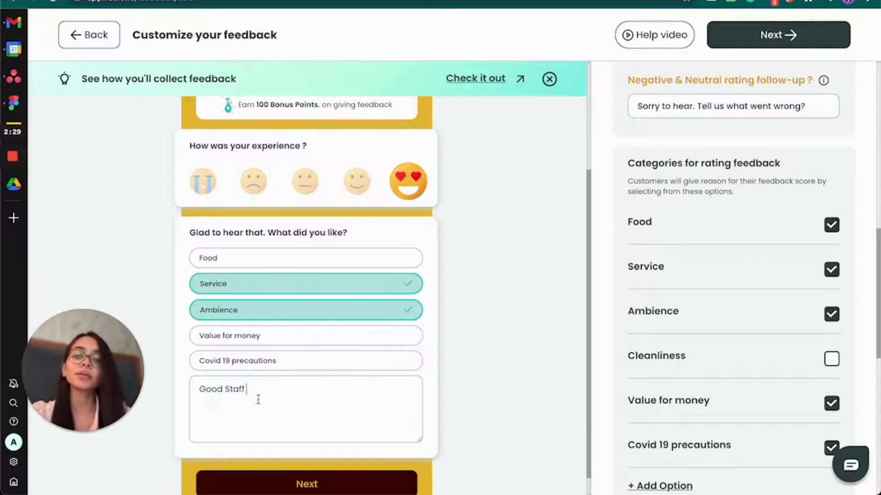
Scroll the settings to the 'How did you hear about us?' section with its five source options
{"action": "scroll", "scroll_direction": "down", "scroll_amount": 3}
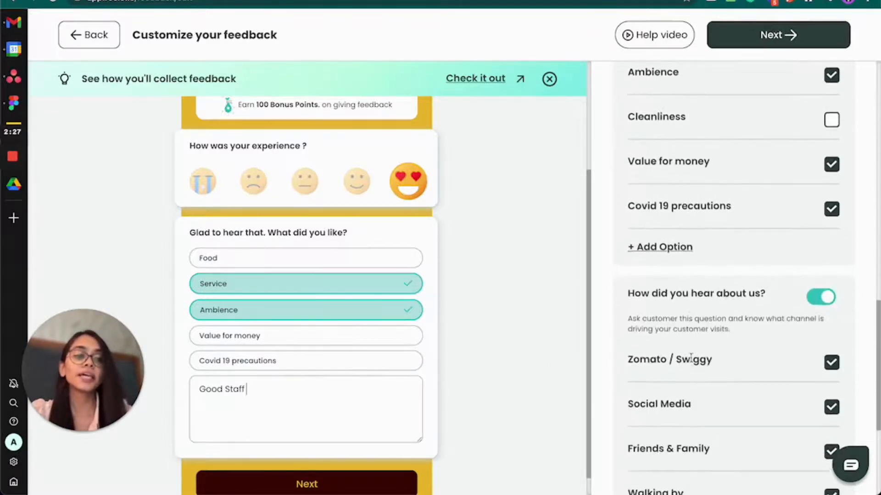
{"action": "scroll", "scroll_direction": "down", "scroll_amount": 3}
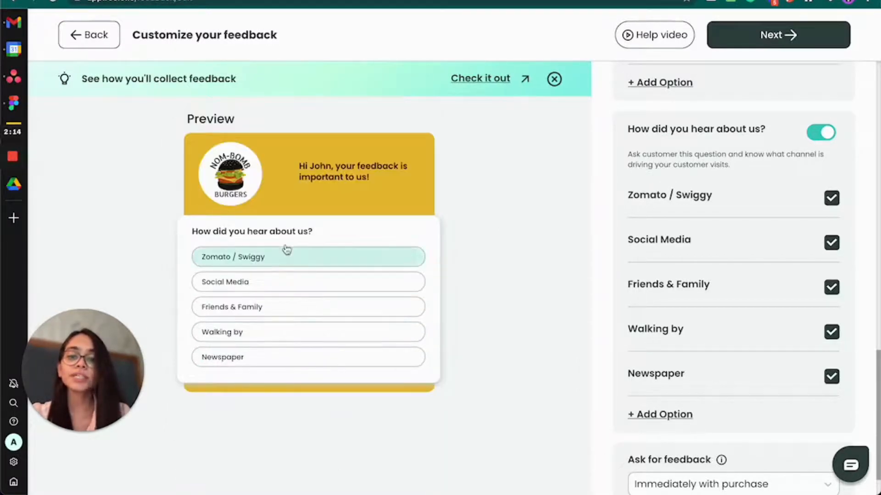
{"action": "mouse_move", "coordinate": [279, 289]}
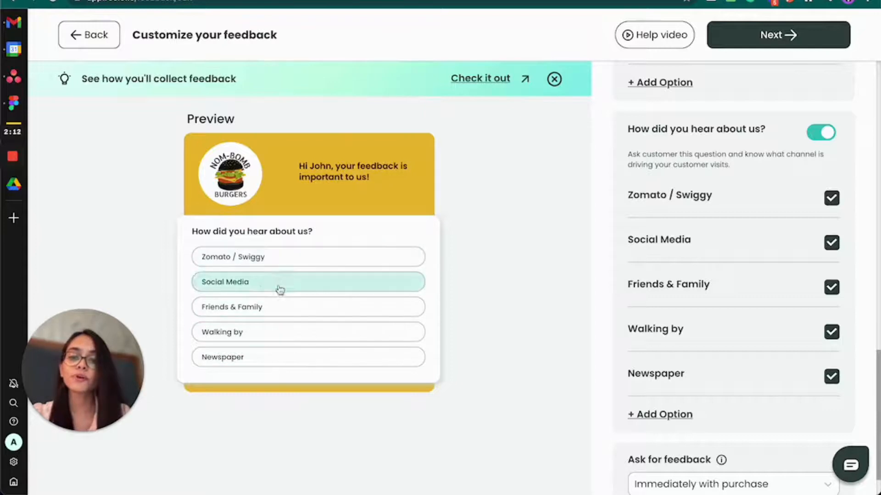
{"action": "scroll", "scroll_direction": "down", "scroll_amount": 3}
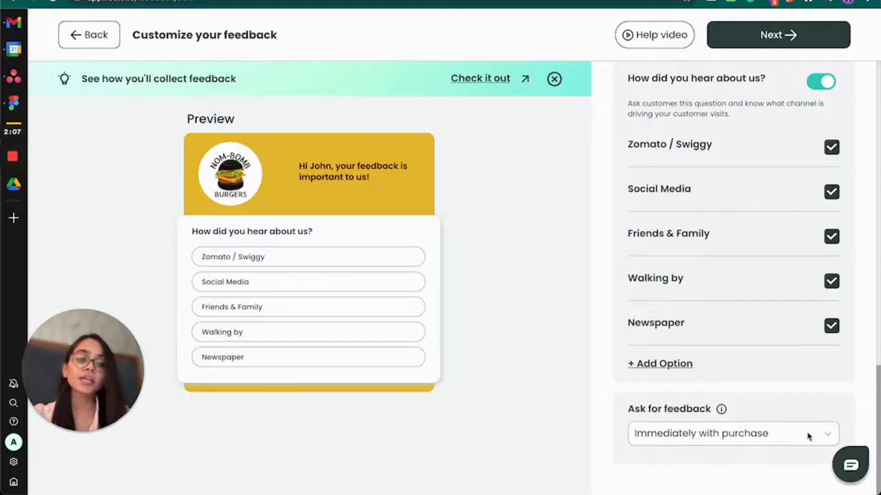
{"action": "left_click", "coordinate": [732, 434]}
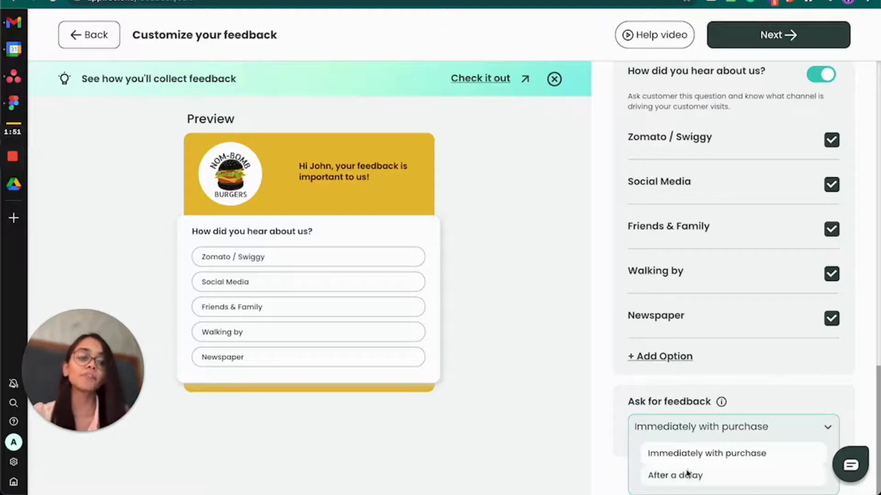
{"action": "left_click", "coordinate": [674, 488]}
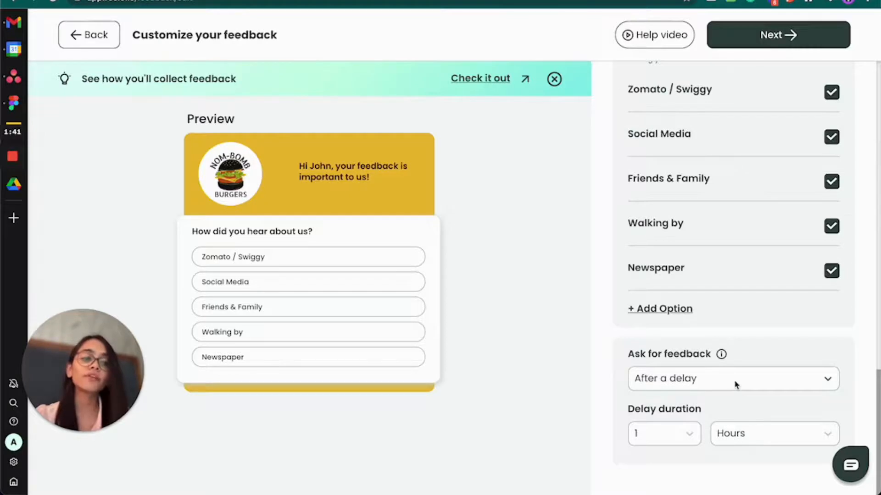
{"action": "left_click", "coordinate": [774, 434]}
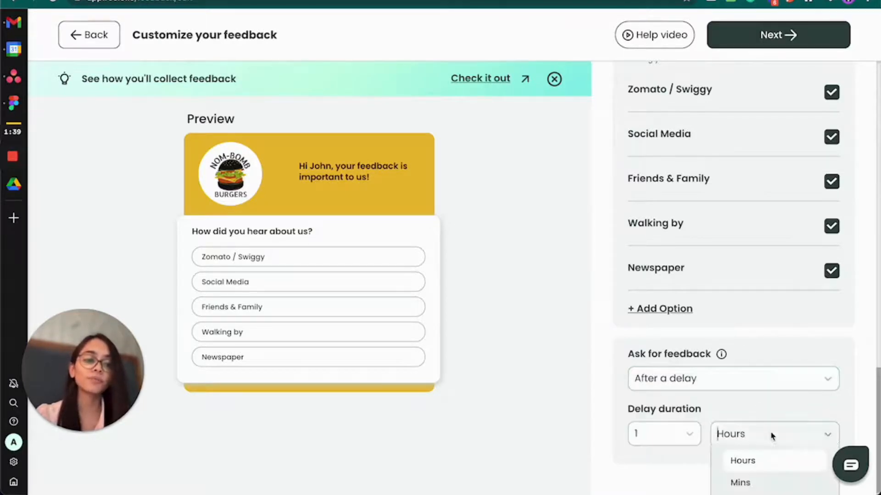
{"action": "left_click", "coordinate": [738, 494]}
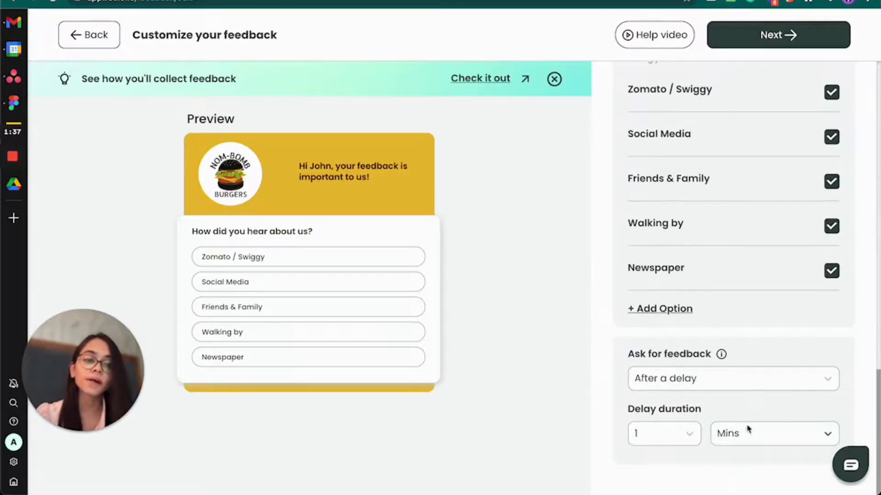
{"action": "left_click", "coordinate": [733, 379]}
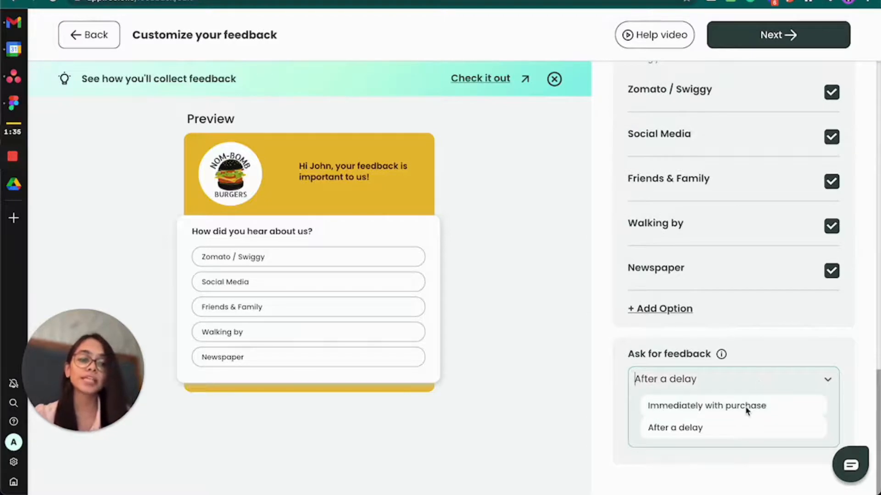
{"action": "left_click", "coordinate": [710, 405]}
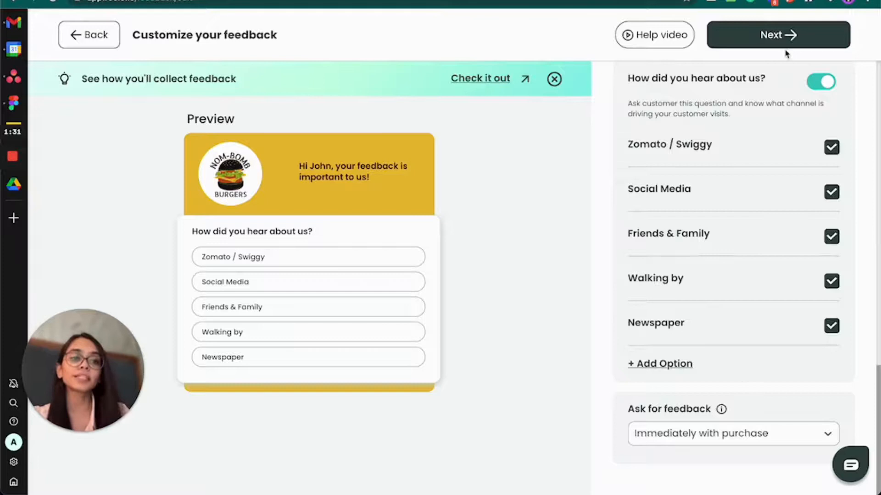
{"action": "left_click", "coordinate": [778, 35]}
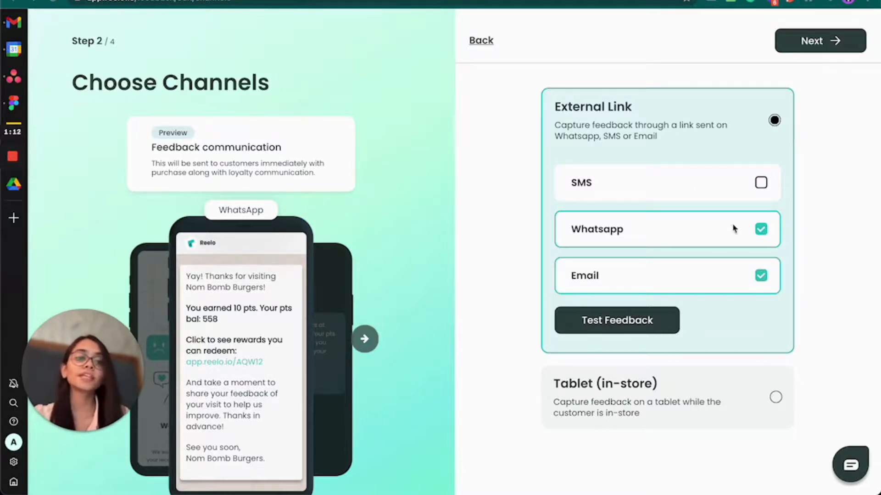
{"action": "mouse_move", "coordinate": [752, 262]}
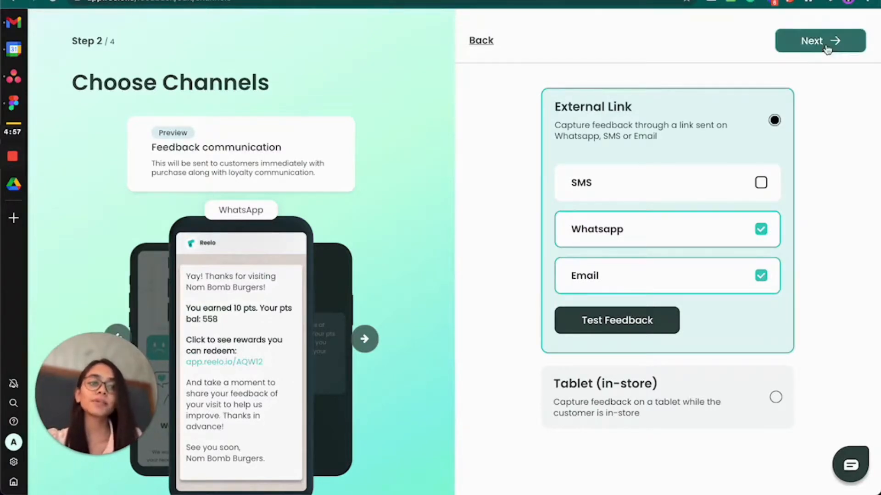
Continue to Step 3, keeping negative feedback alerts on via WhatsApp to the mobile number
{"action": "left_click", "coordinate": [820, 40]}
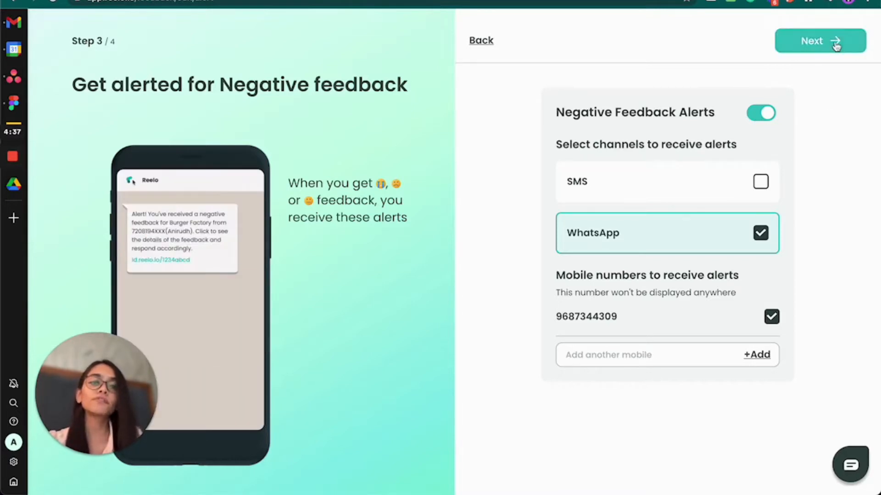
Continue to Step 4 and keep Google as the review site for smile-or-heart-eyes ratings
{"action": "left_click", "coordinate": [820, 42]}
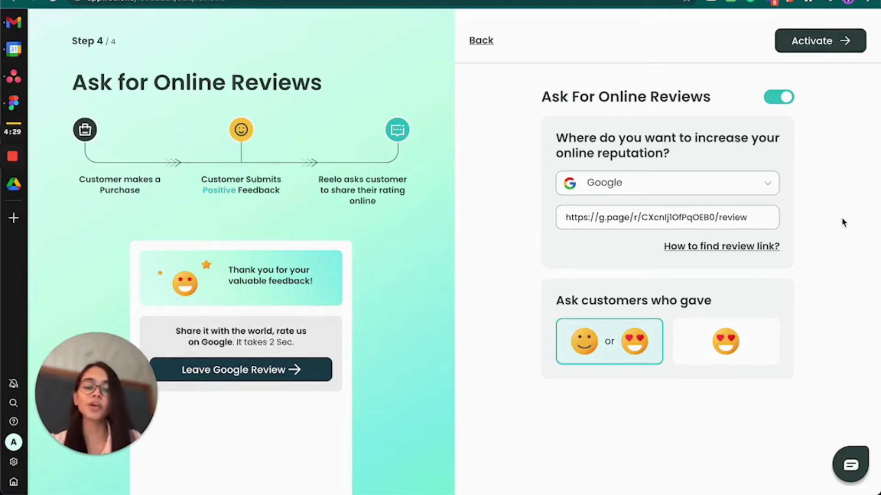
{"action": "left_click", "coordinate": [668, 182]}
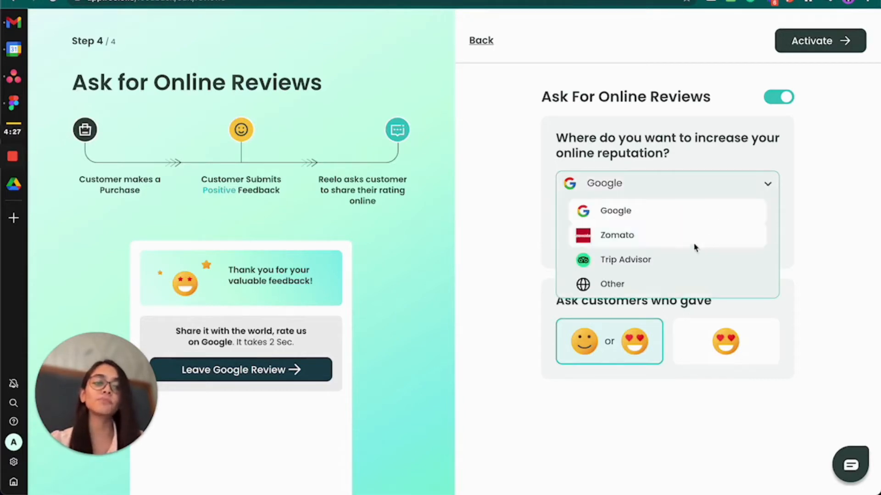
{"action": "mouse_move", "coordinate": [667, 286]}
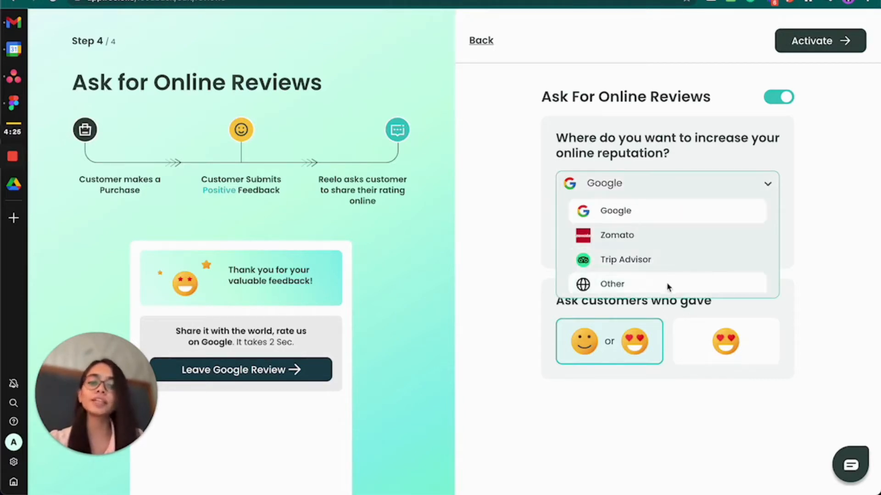
{"action": "left_click", "coordinate": [616, 211]}
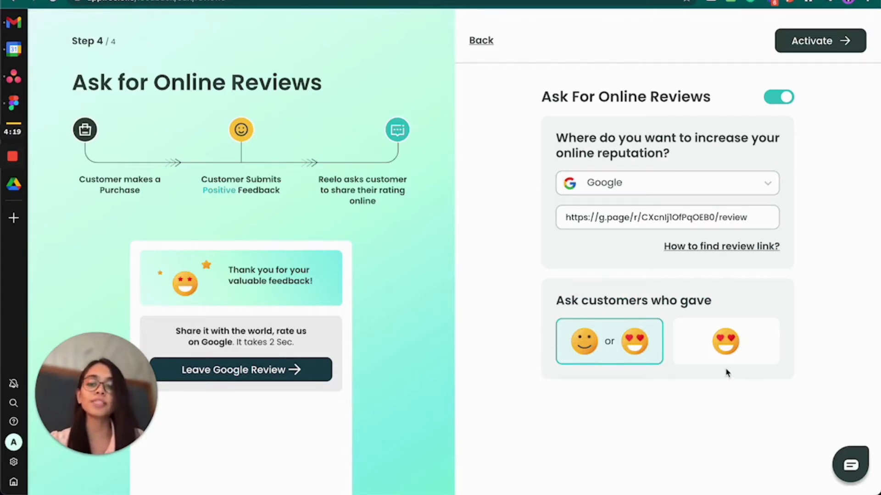
{"action": "mouse_move", "coordinate": [794, 183]}
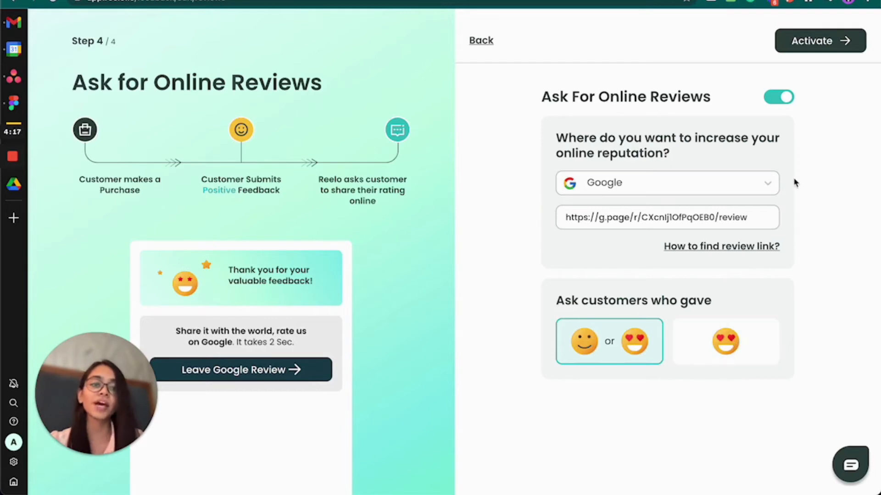